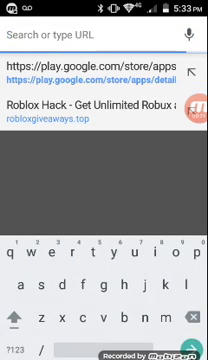
# Step: Search Google for 'minecraft free download' from the Chrome address bar
pyautogui.write('m')
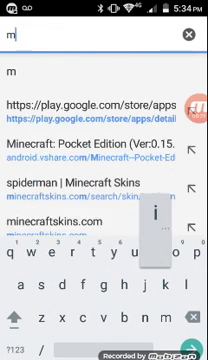
pyautogui.write('inecraft free download')
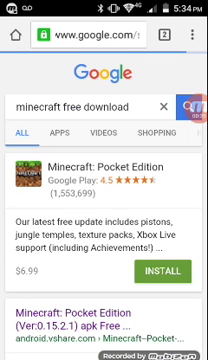
# Step: Download the vShare store app from the Minecraft: Pocket Edition page and confirm
pyautogui.scroll(-3)
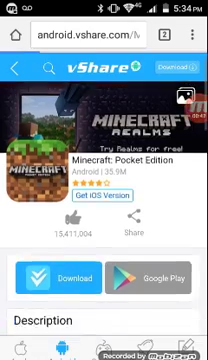
pyautogui.scroll(-3)
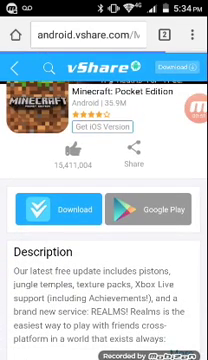
pyautogui.click(58, 222)
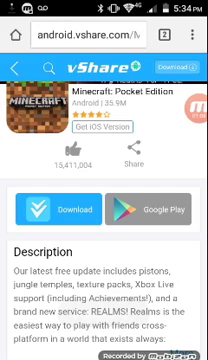
pyautogui.click(47, 206)
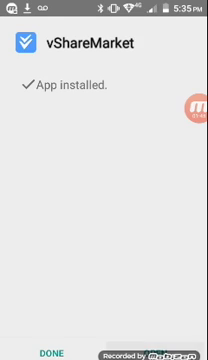
# Step: Launch the installed vShareMarket store and pass its START welcome screen
pyautogui.click(45, 351)
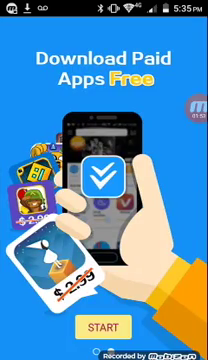
pyautogui.click(104, 298)
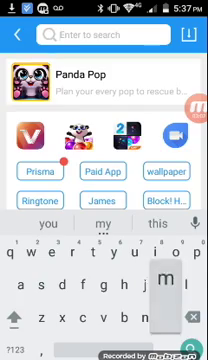
# Step: Search vShareMarket for 'minecraft' to reach the Pocket Edition install prompt
pyautogui.write('minecraf')
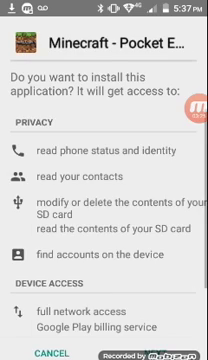
pyautogui.scroll(-3)
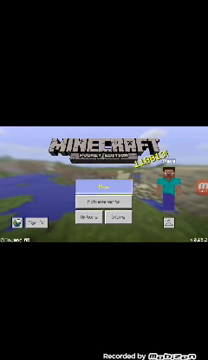
# Step: Start playing a game world from the Minecraft main menu
pyautogui.click(104, 186)
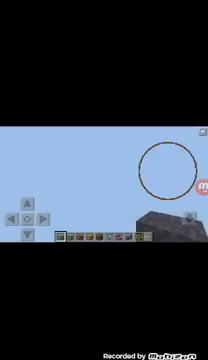